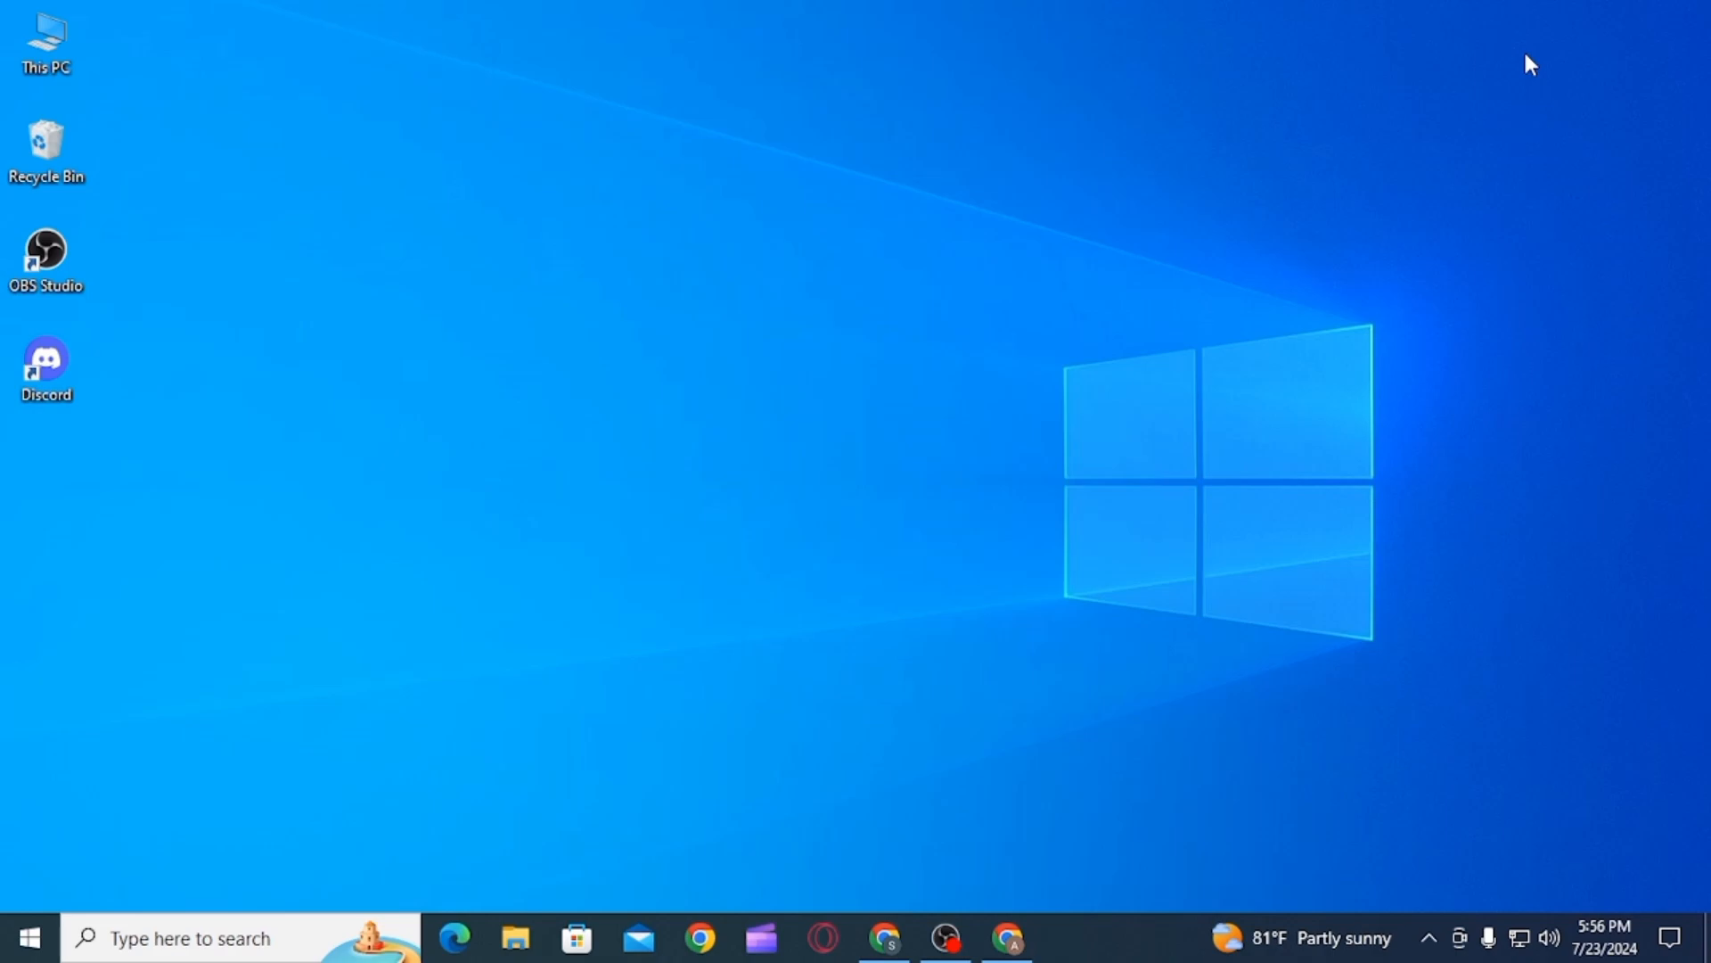
Bring up the JanitorAI home page in Chrome and reveal the continue-chats entry for Willson Wáng.
left_click(1005, 938)
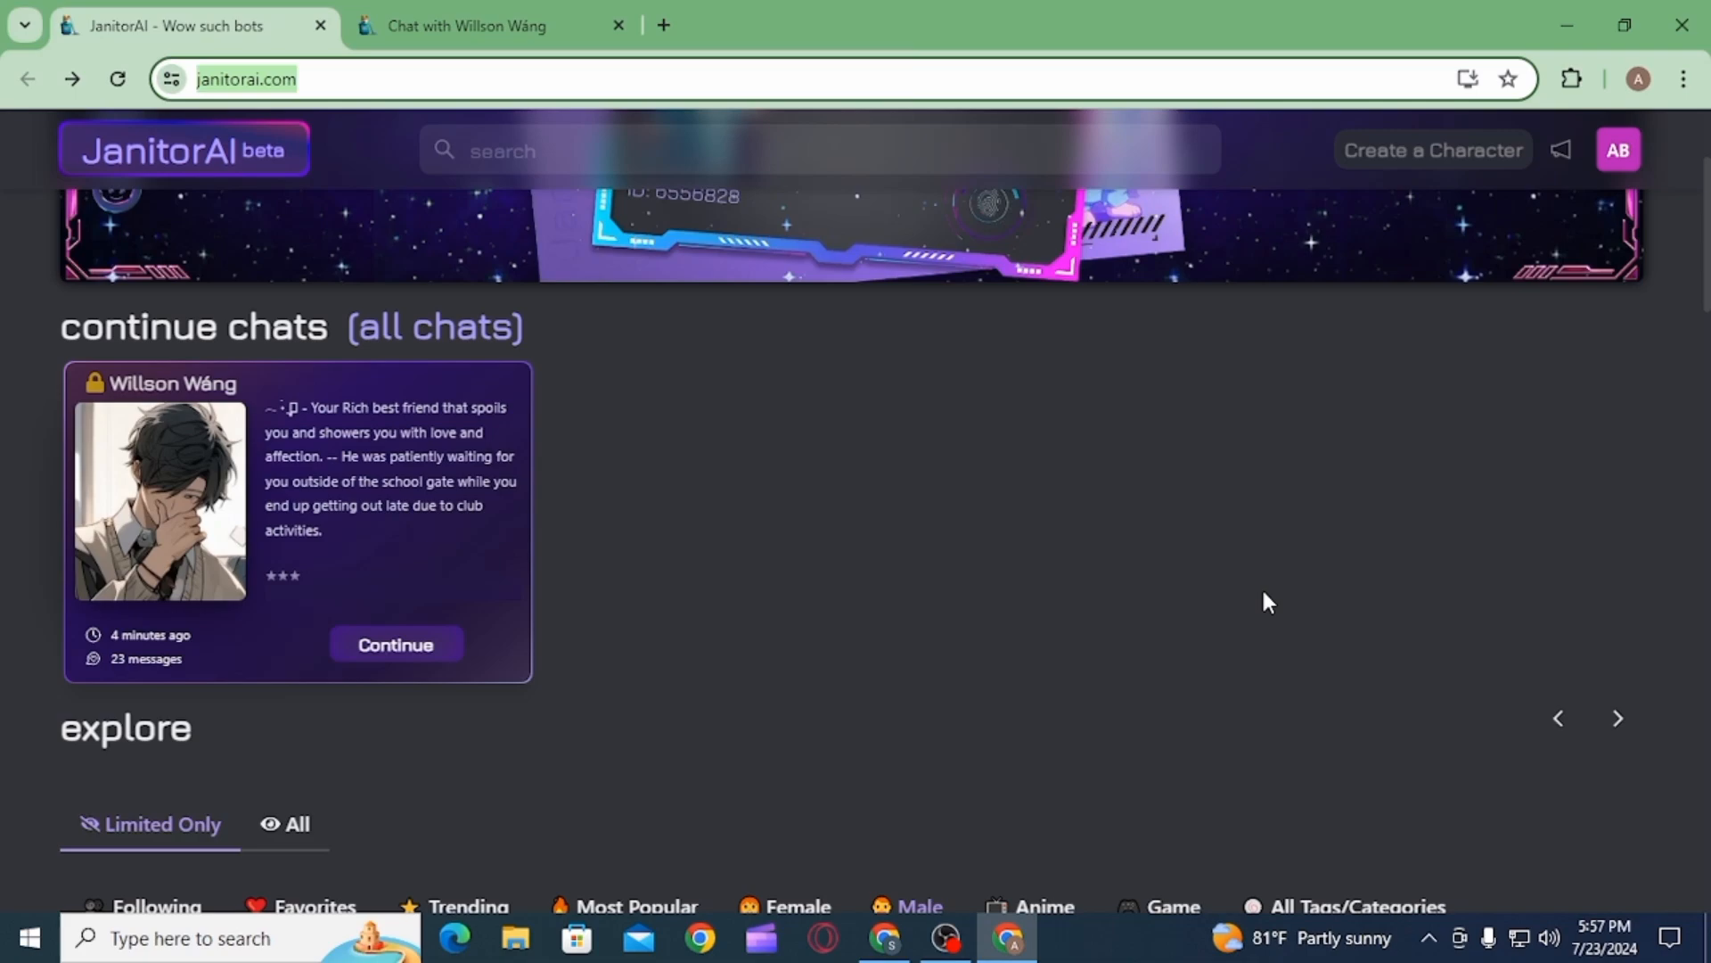
scroll("up", 3)
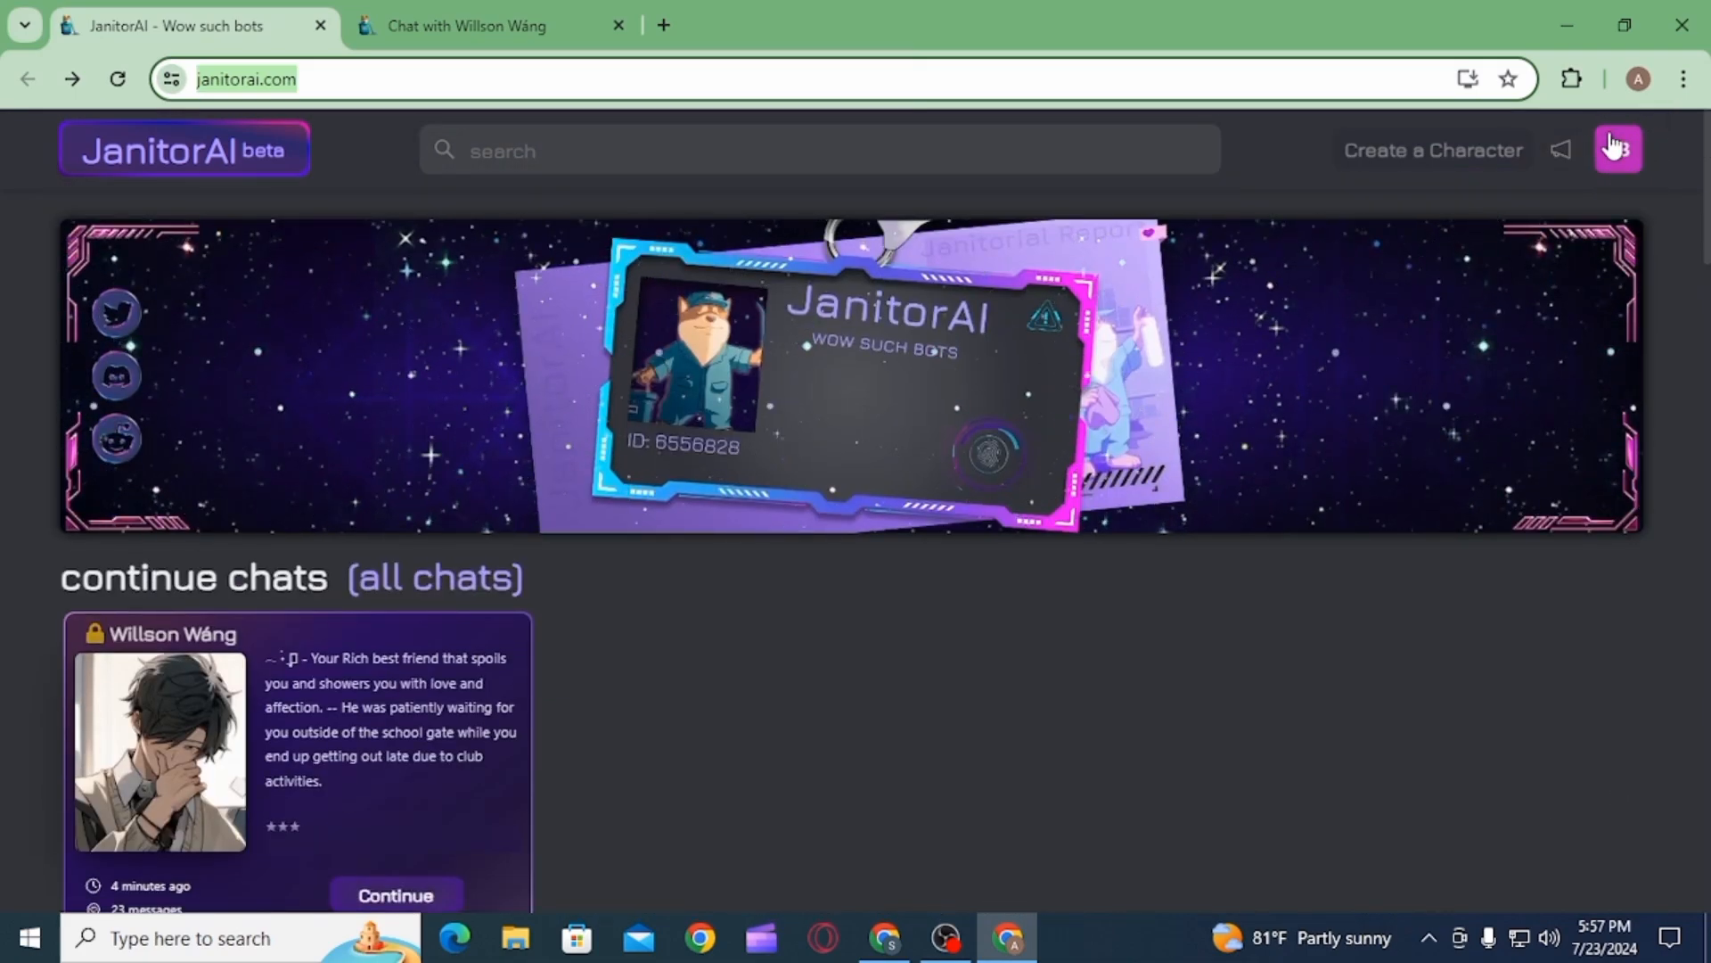
scroll("down", 3)
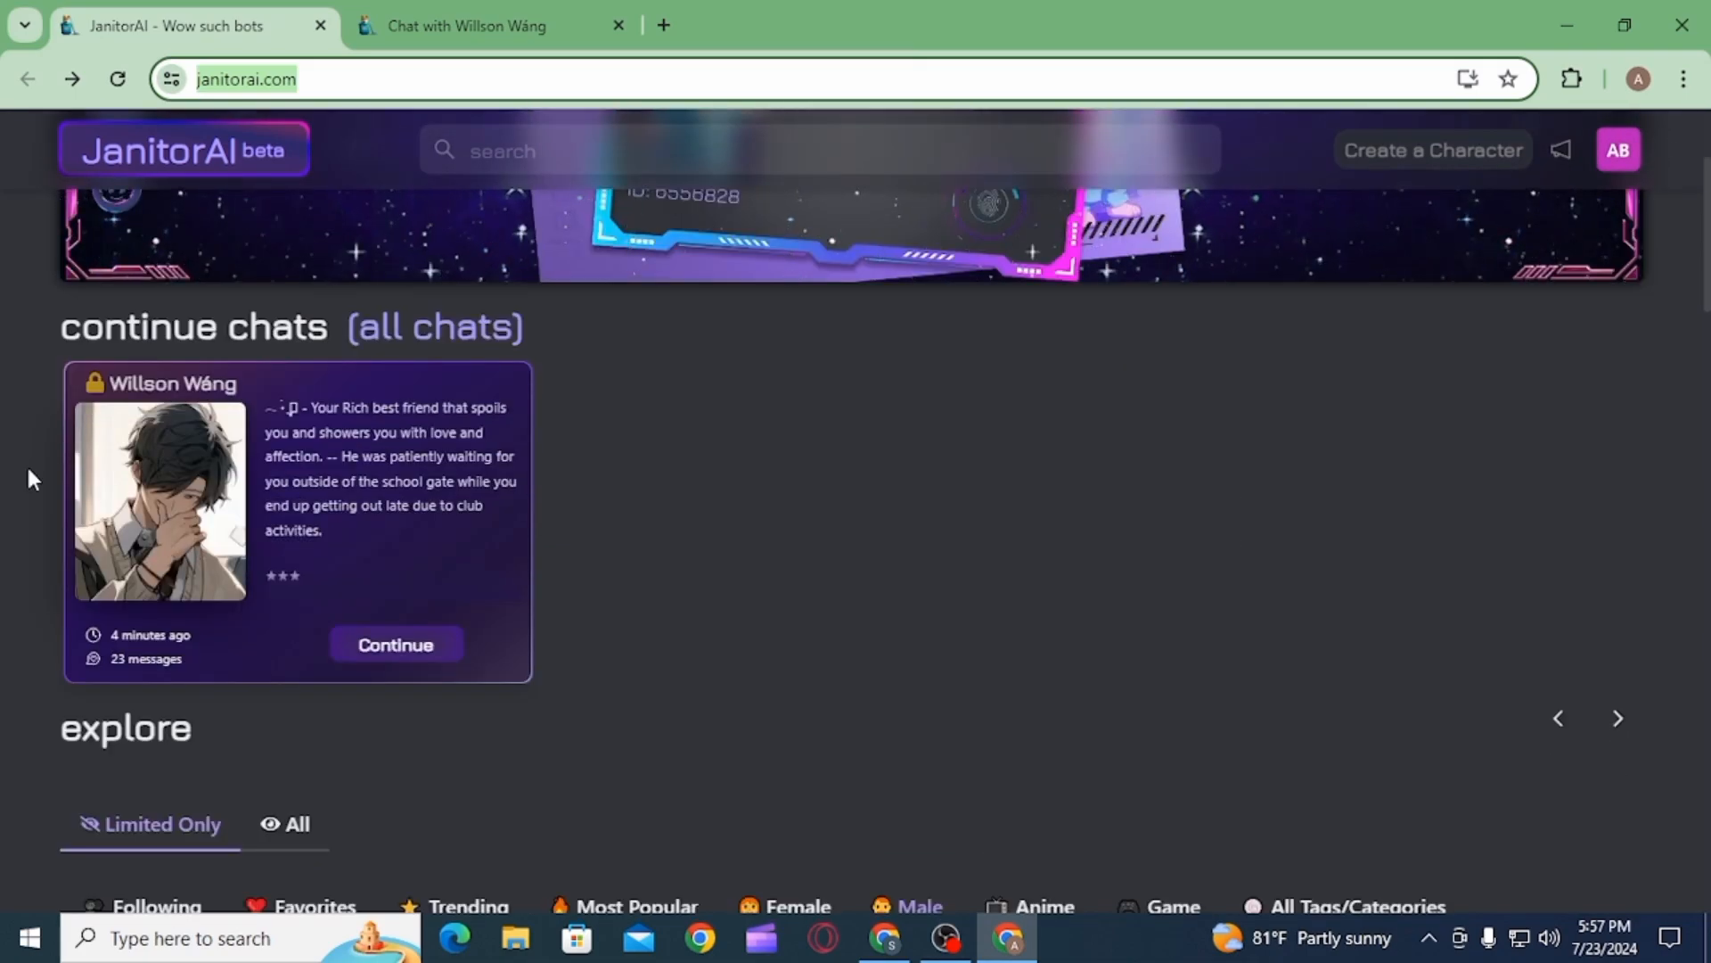
mouse_move(396, 453)
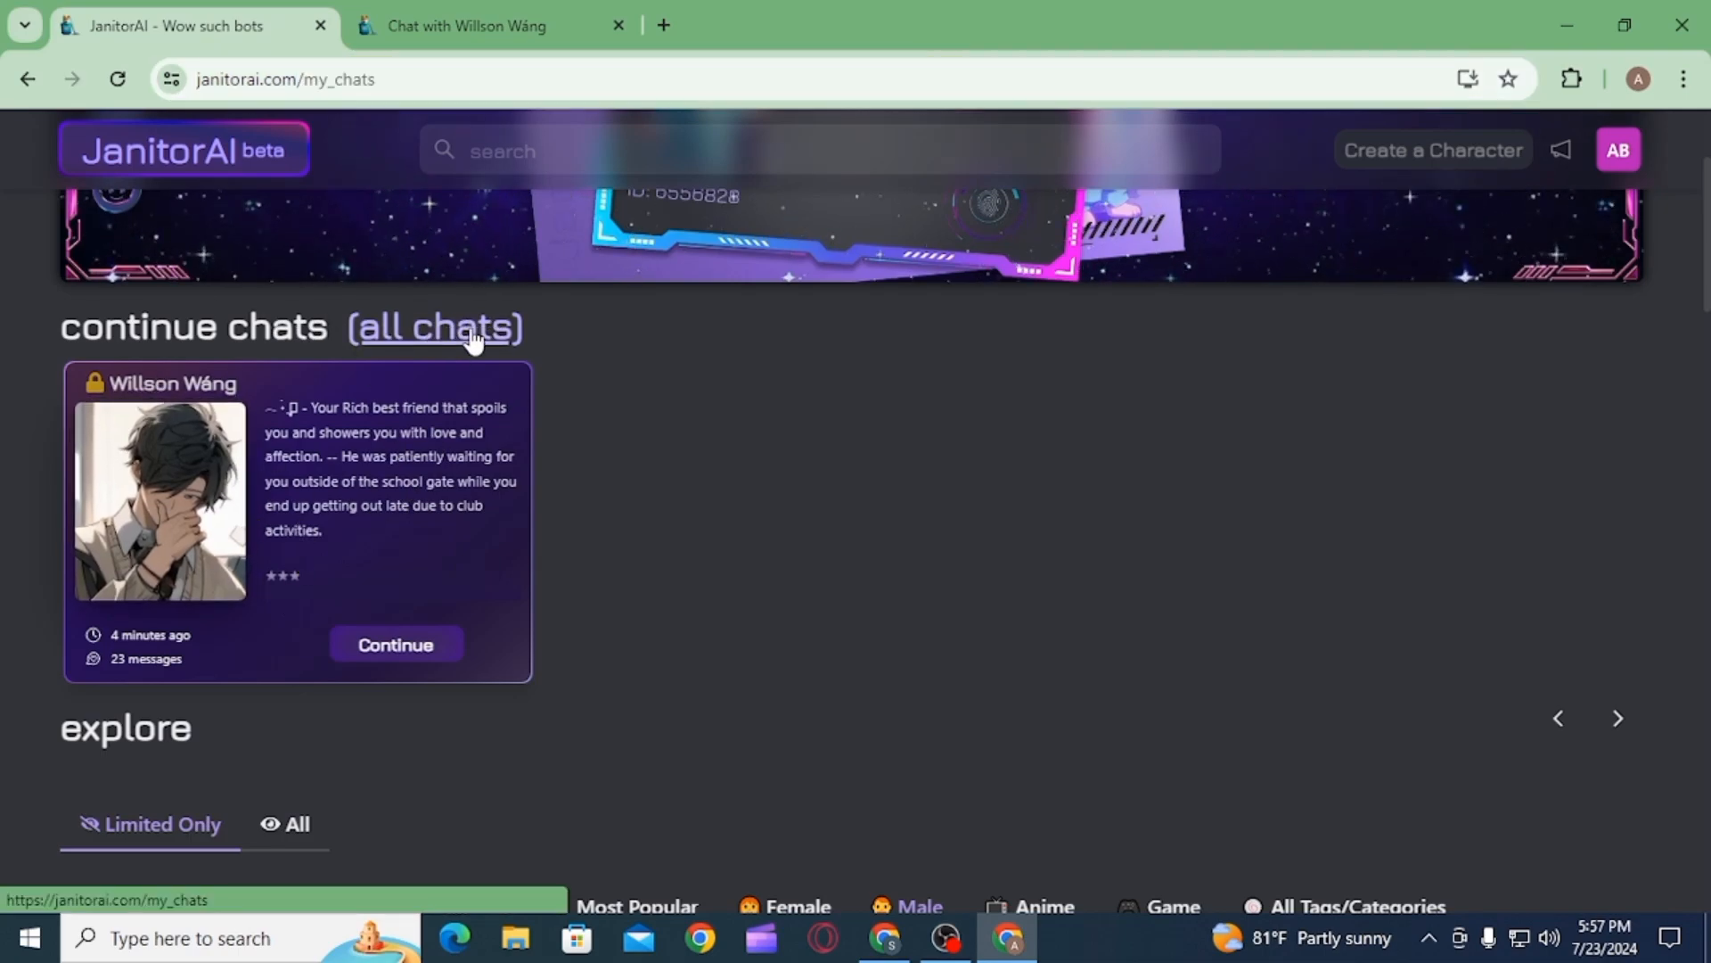
left_click(435, 328)
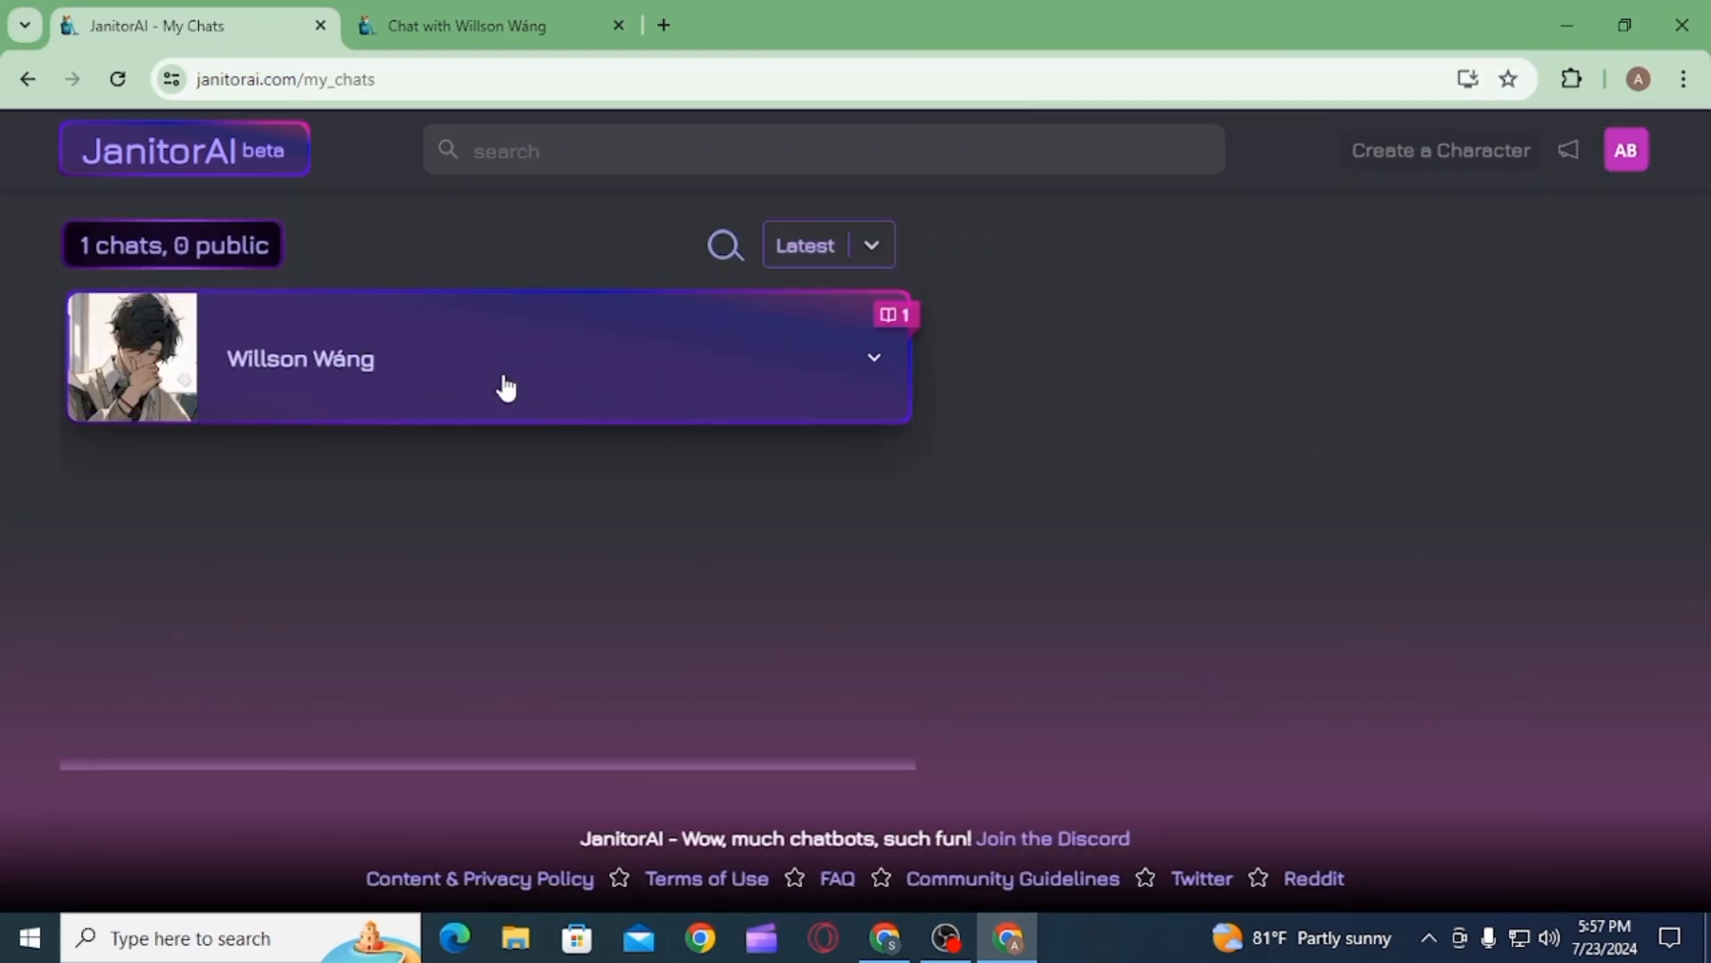
mouse_move(606, 360)
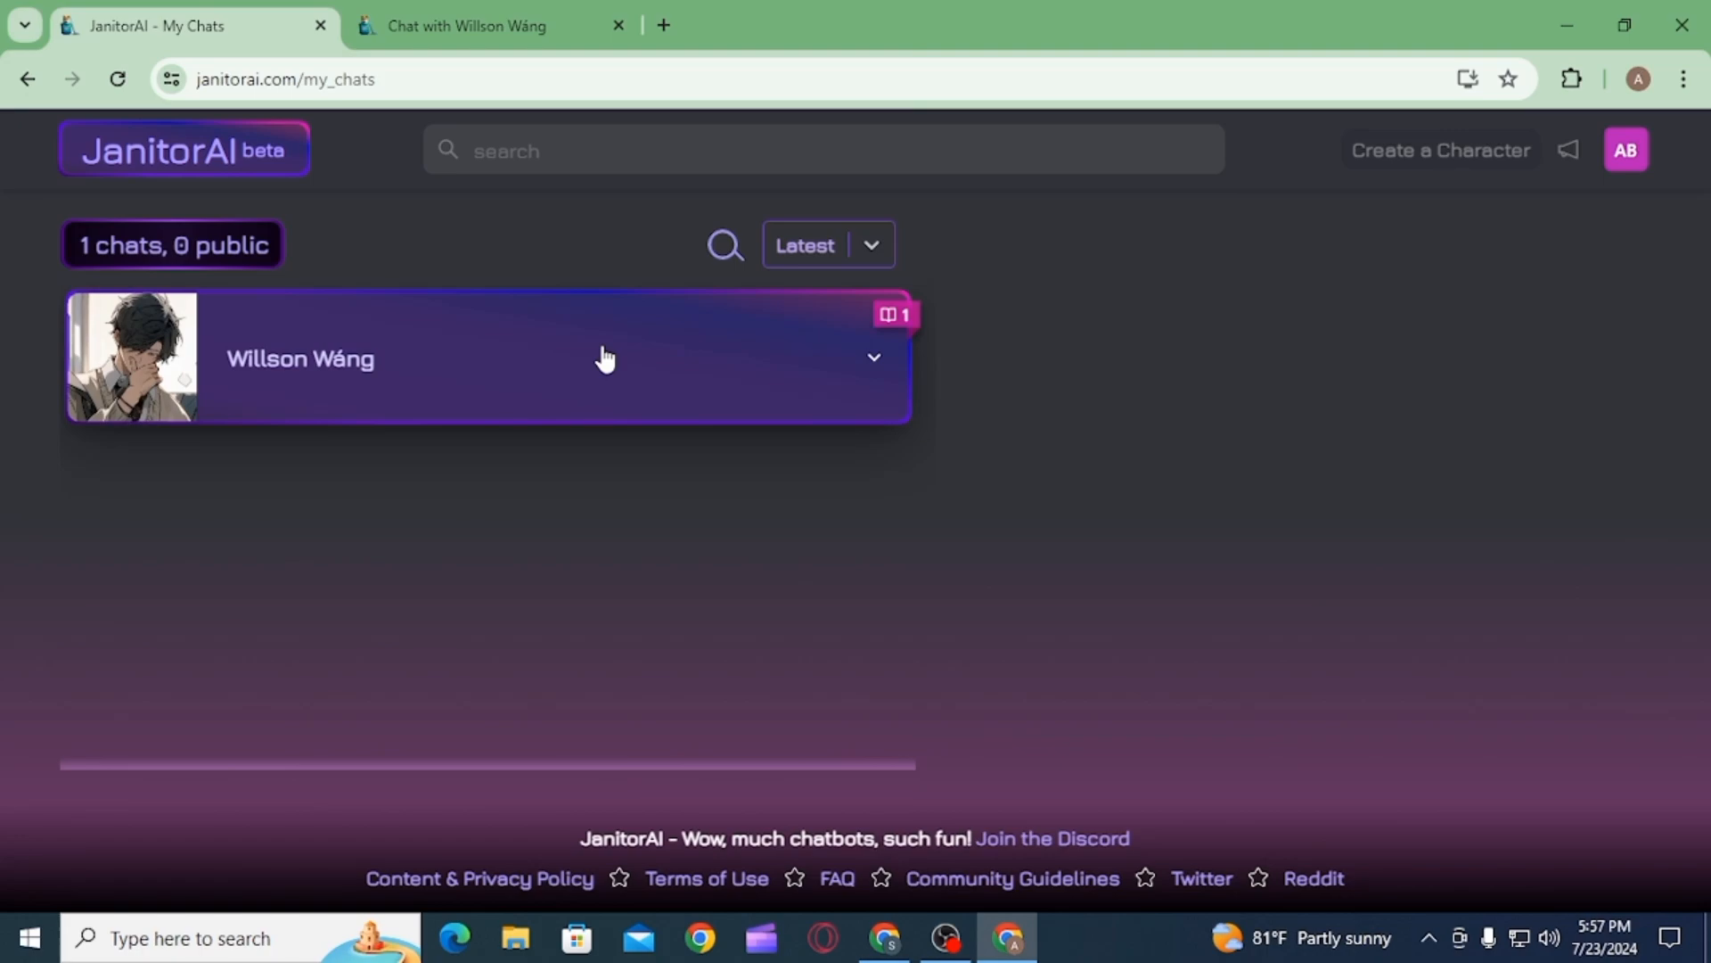
mouse_move(313, 360)
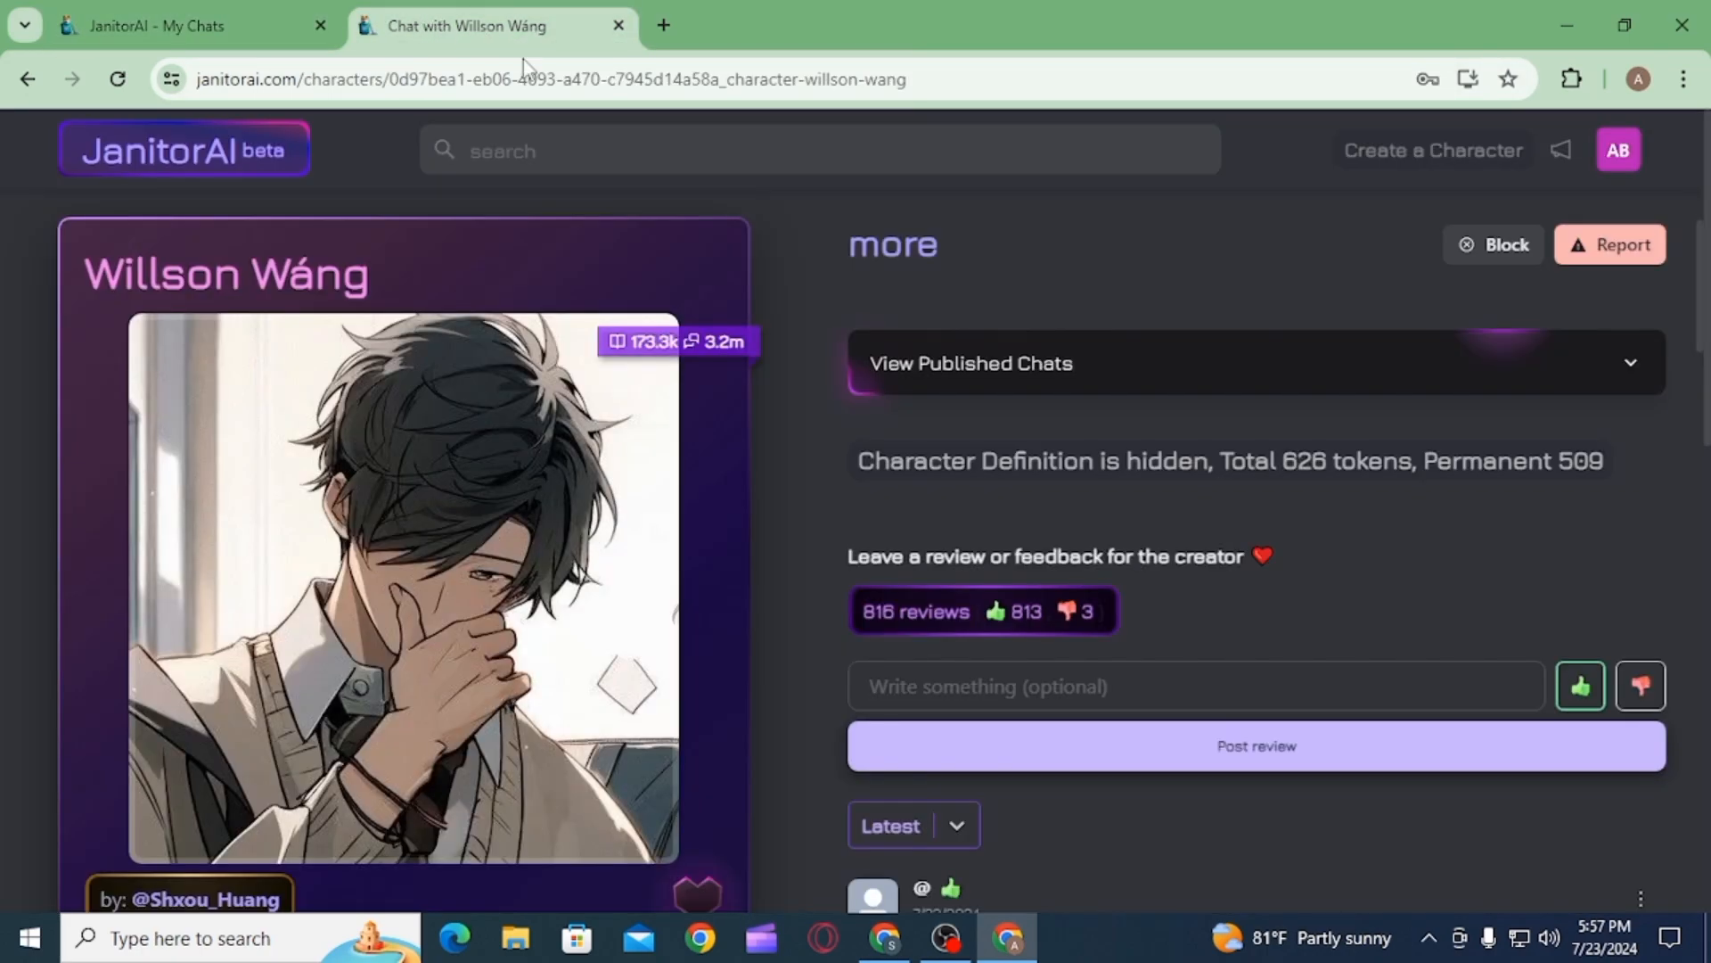
scroll("down", 3)
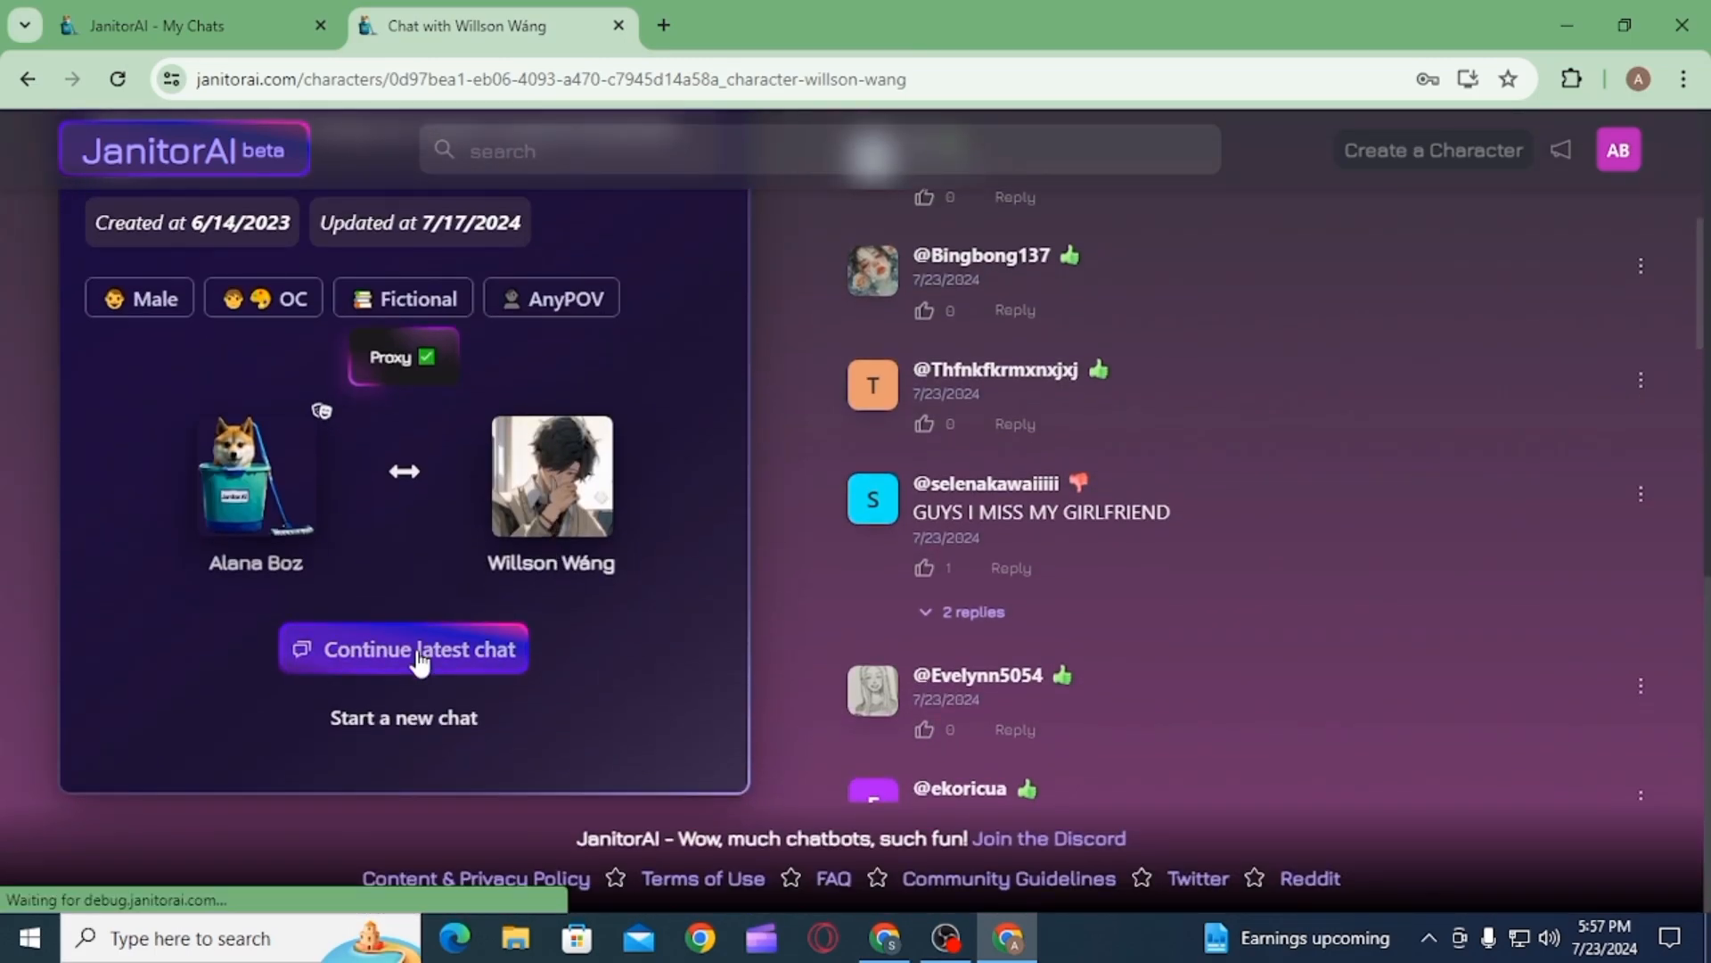
left_click(403, 649)
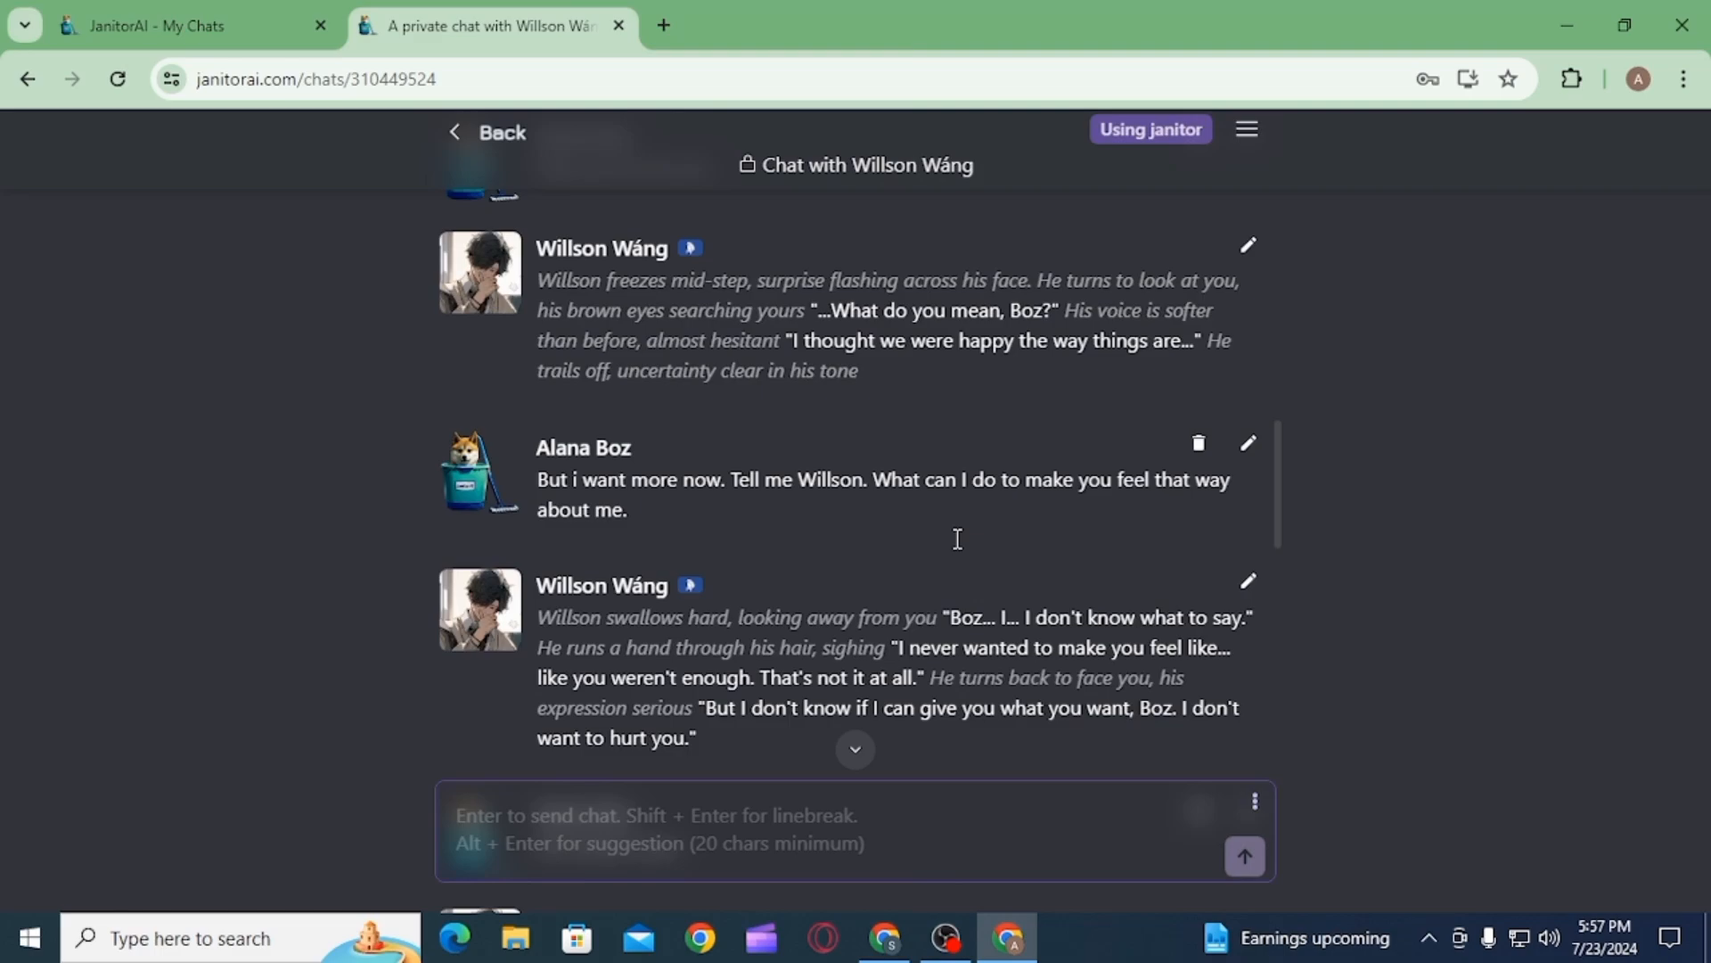
Delete the 'Hey' reply so only the opening greeting remains, then start typing 'h'.
scroll("up", 3)
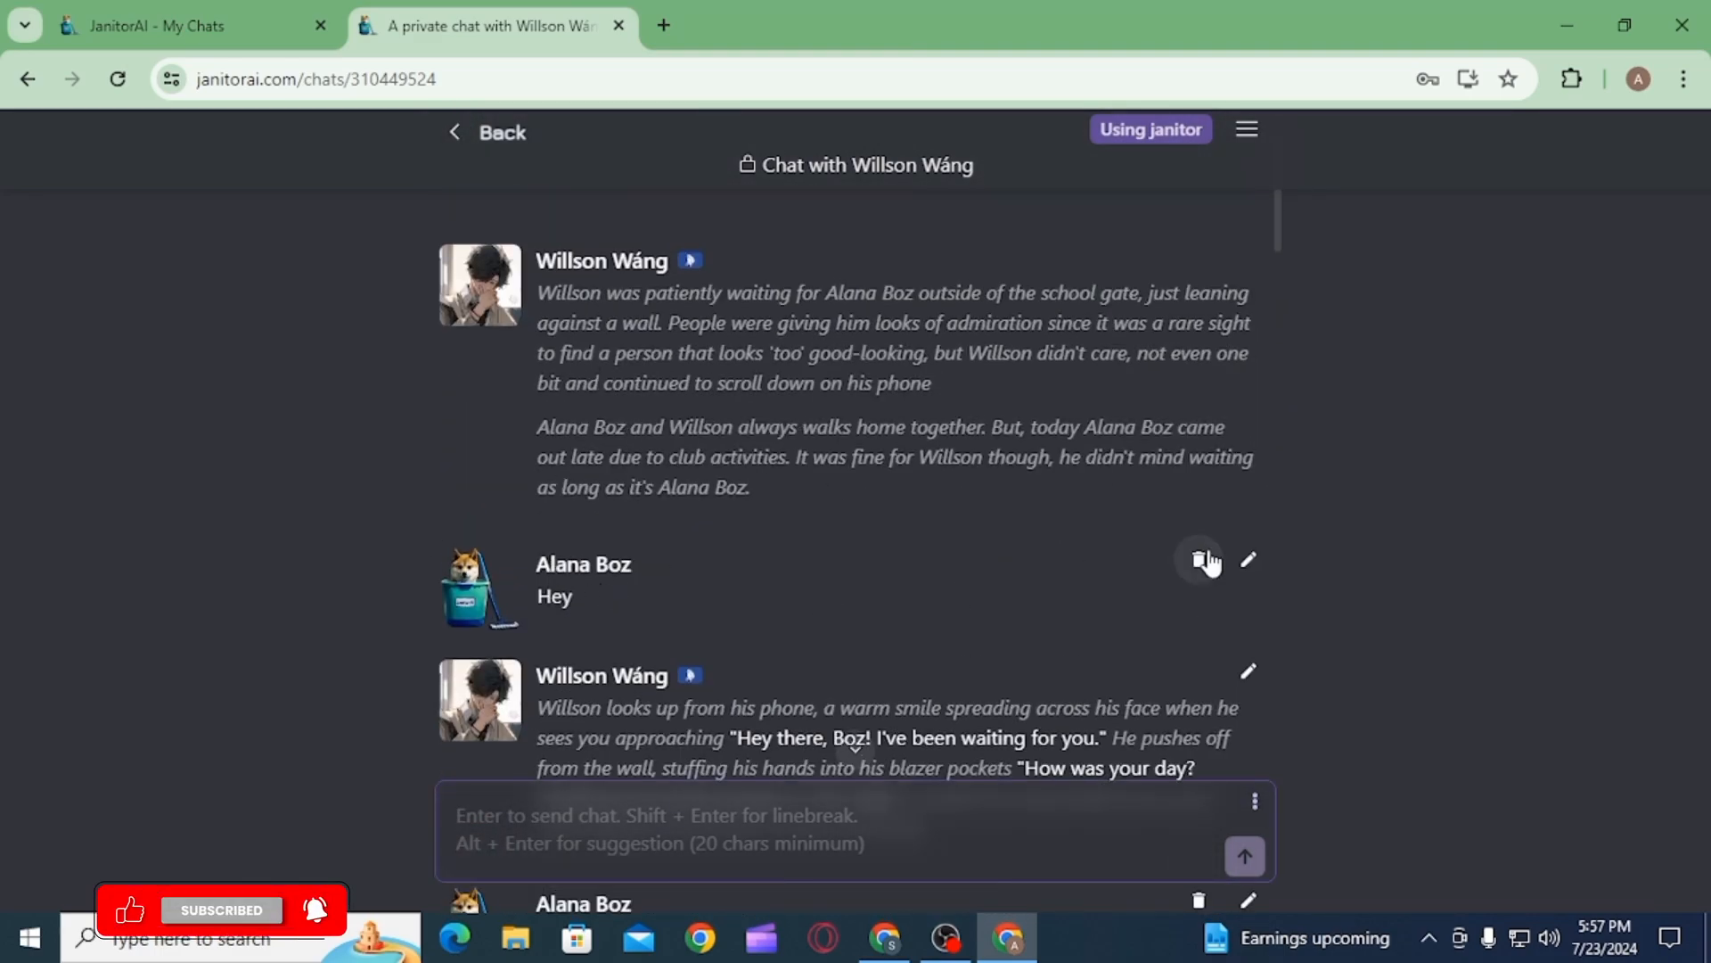
left_click(1200, 560)
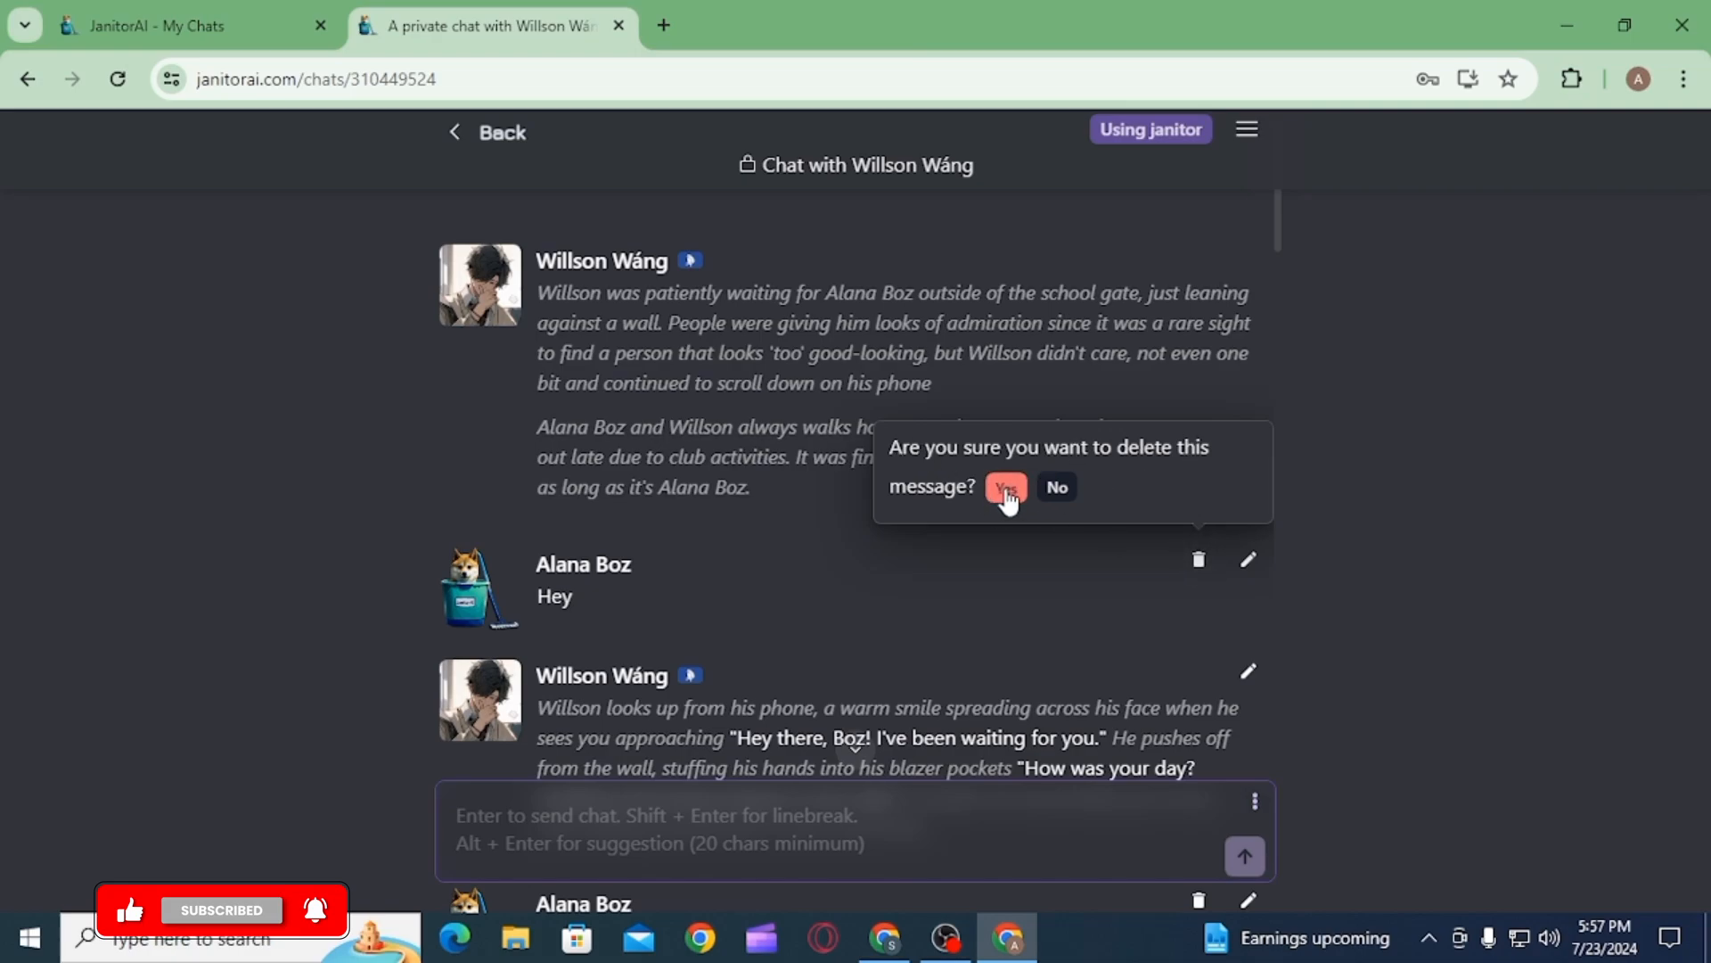
left_click(1004, 487)
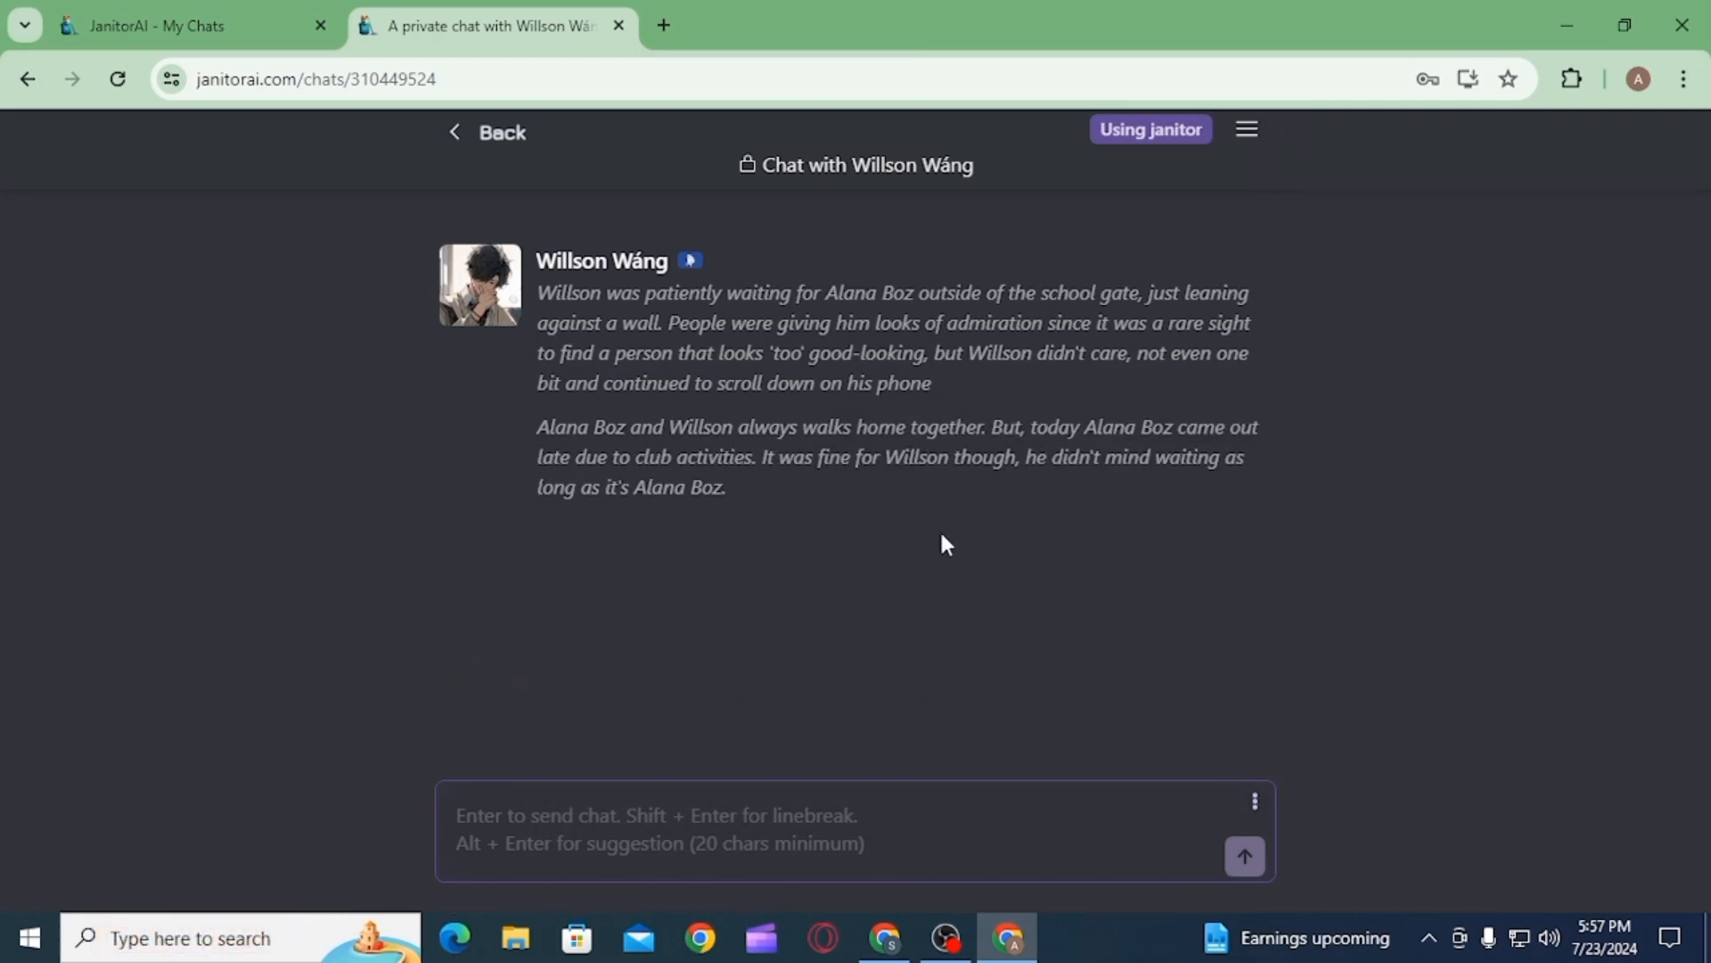
mouse_move(731, 692)
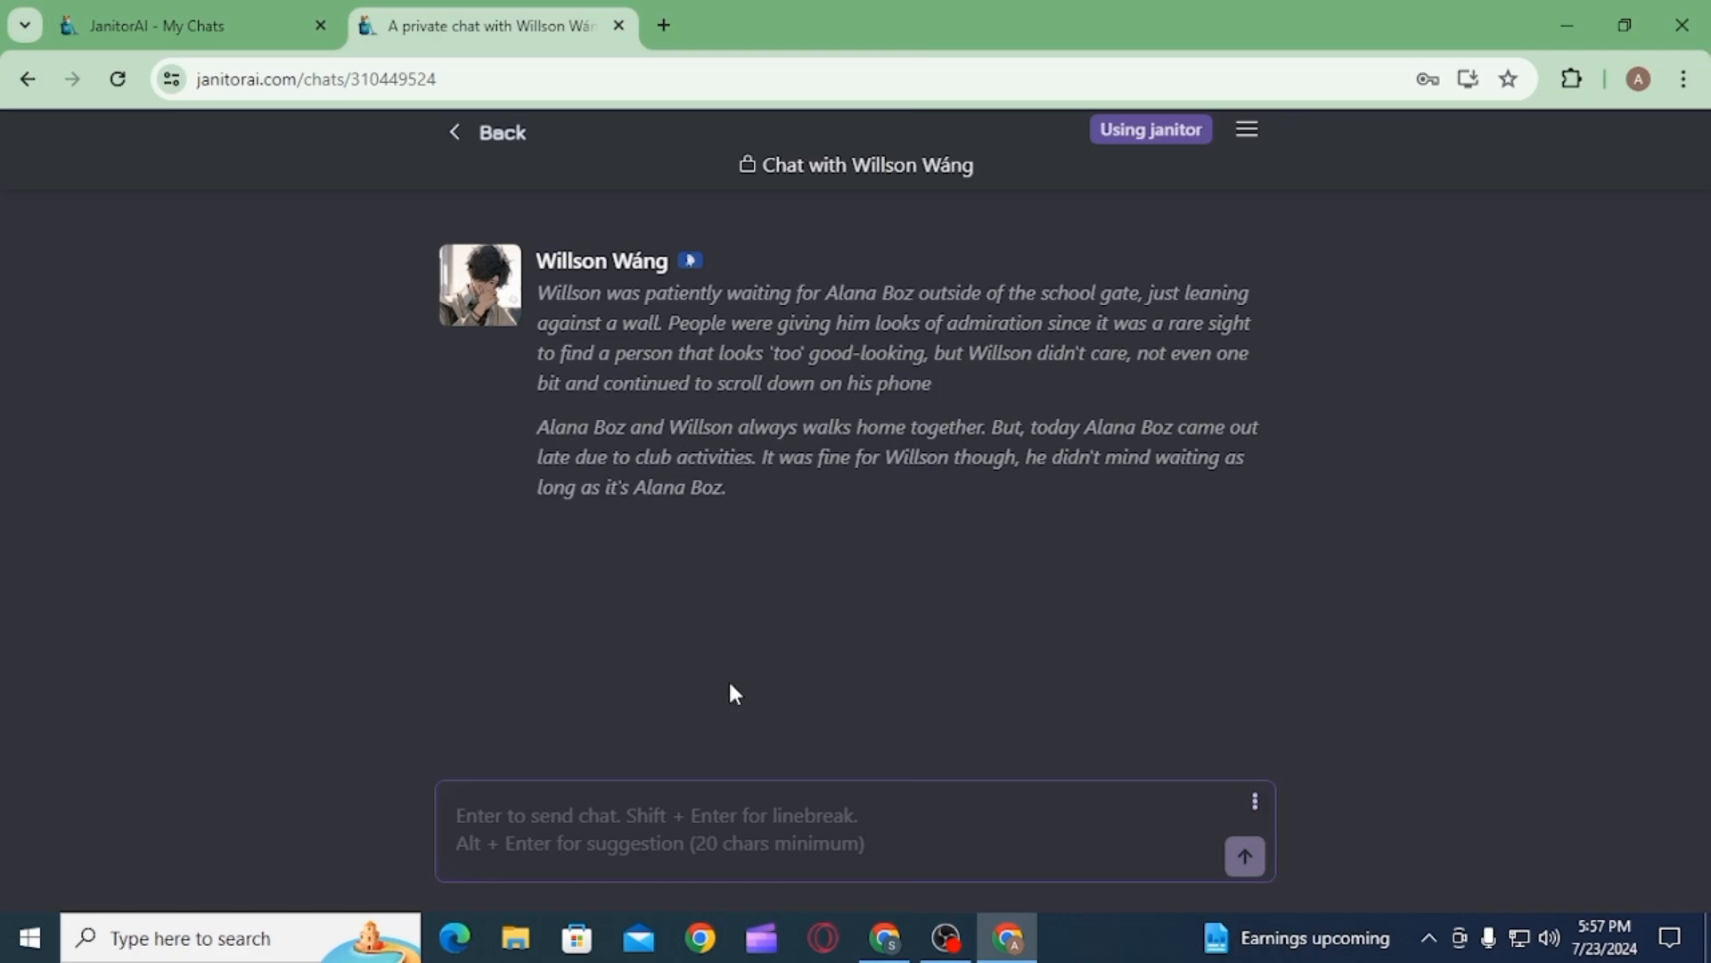
type("h")
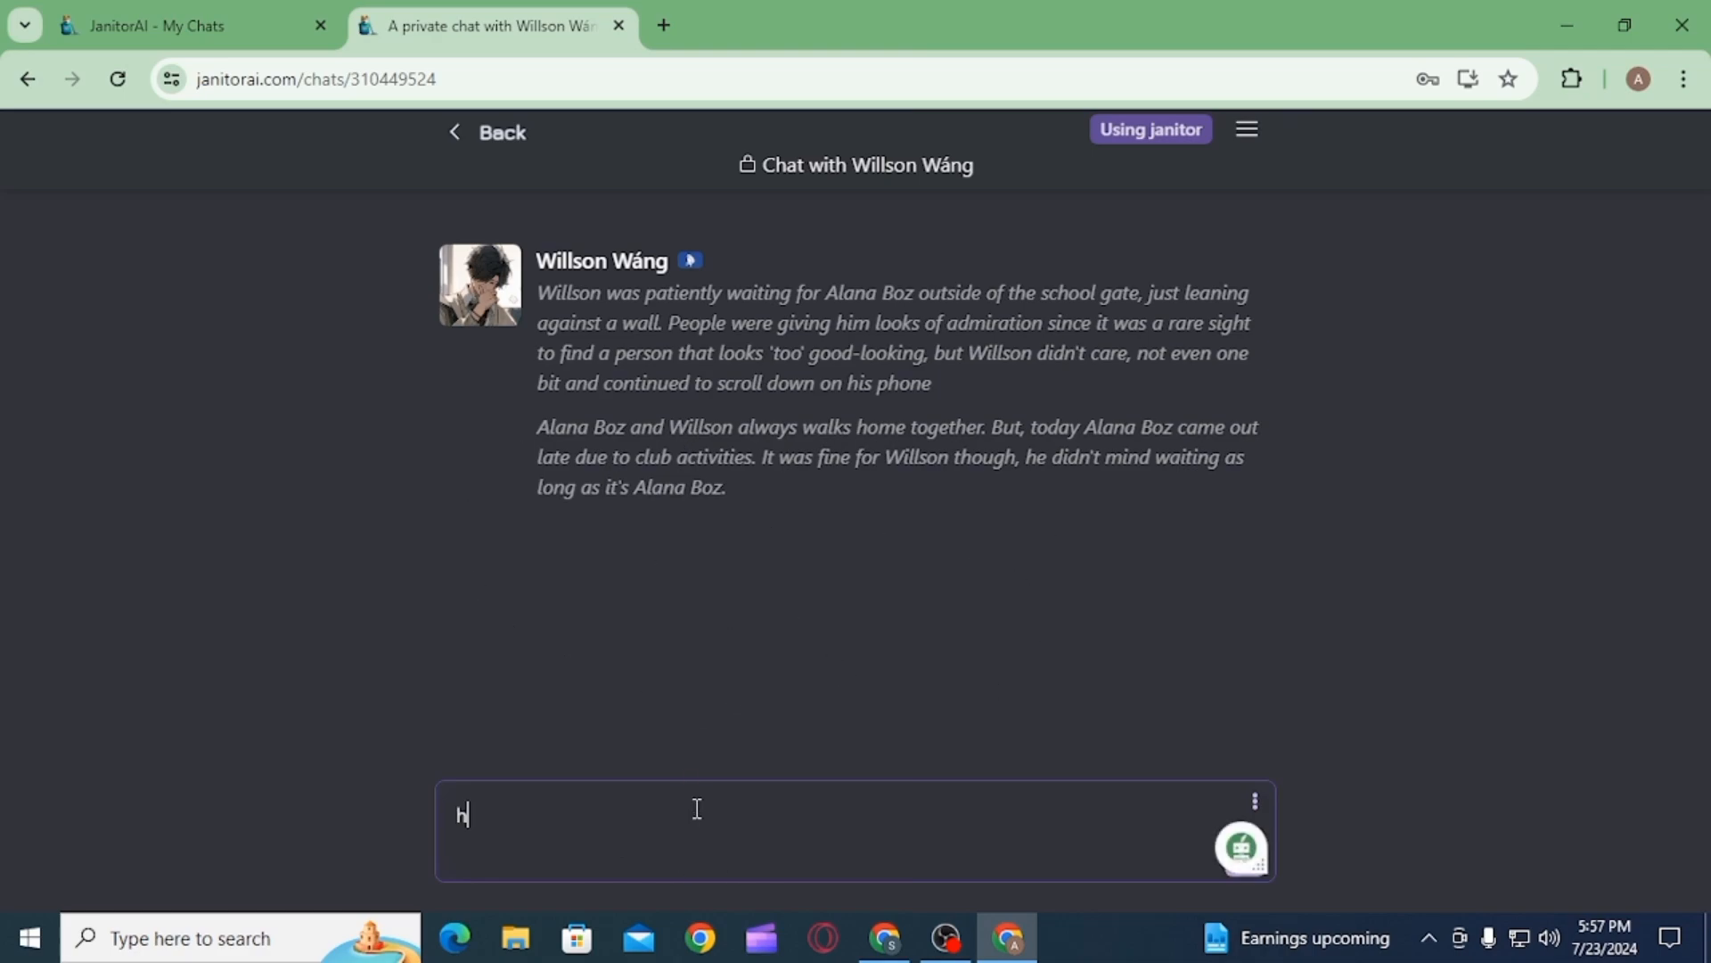
key("Return")
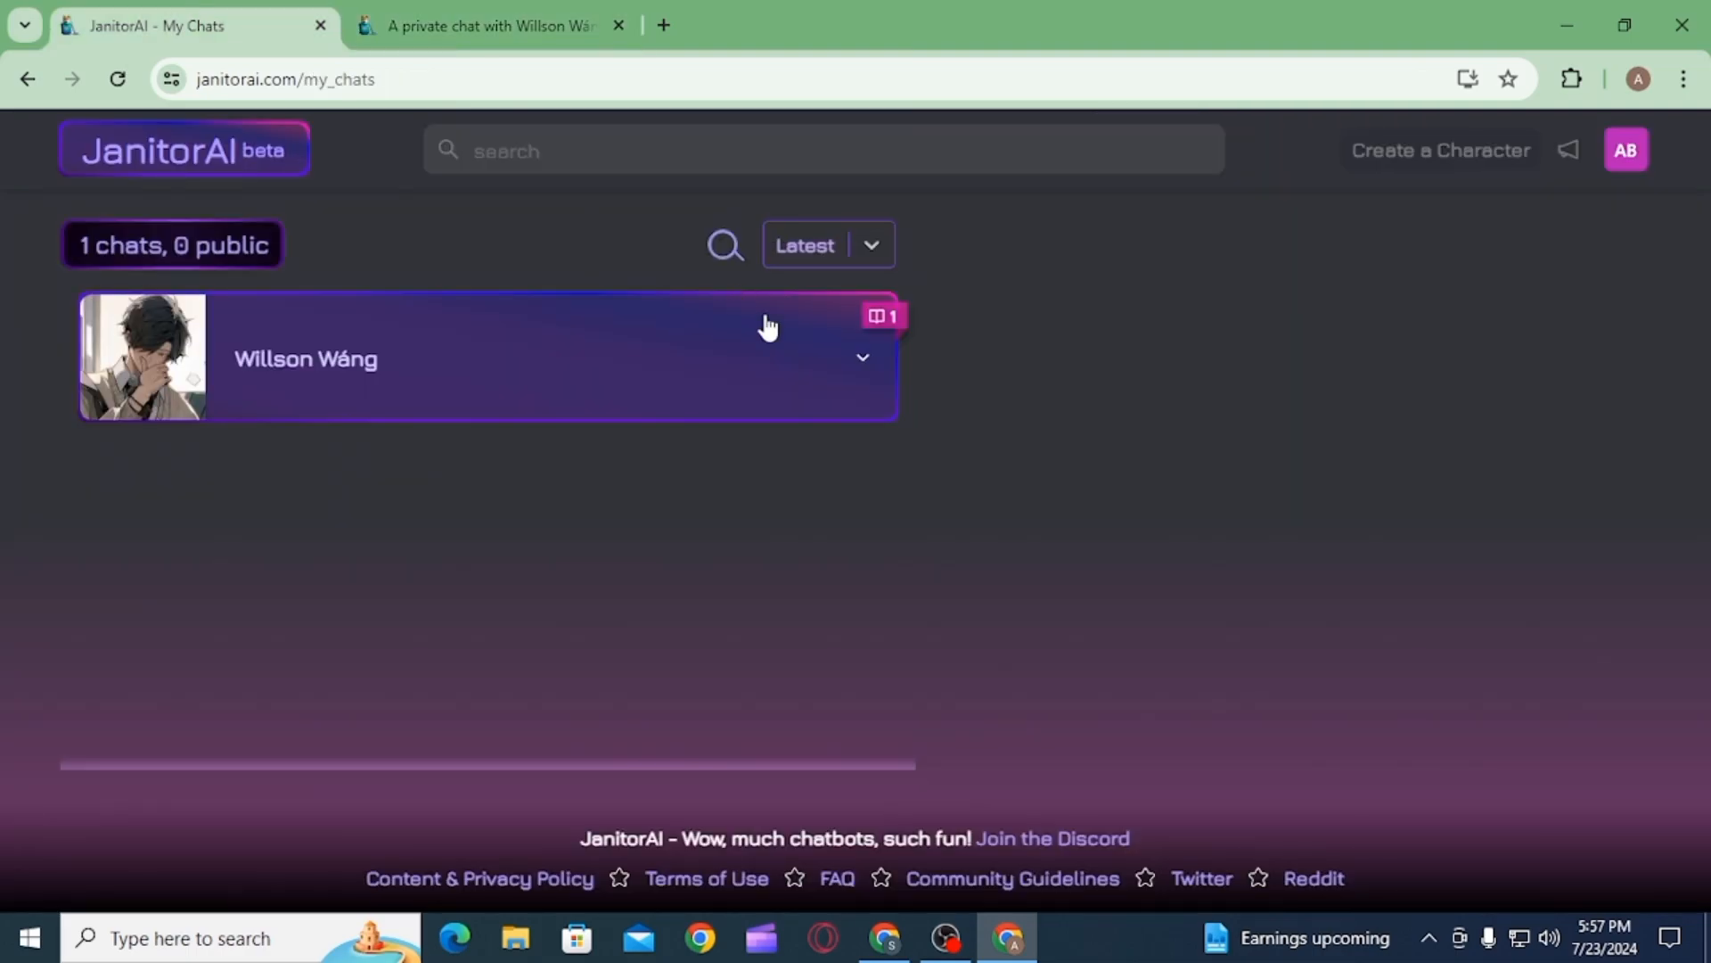
left_click(861, 356)
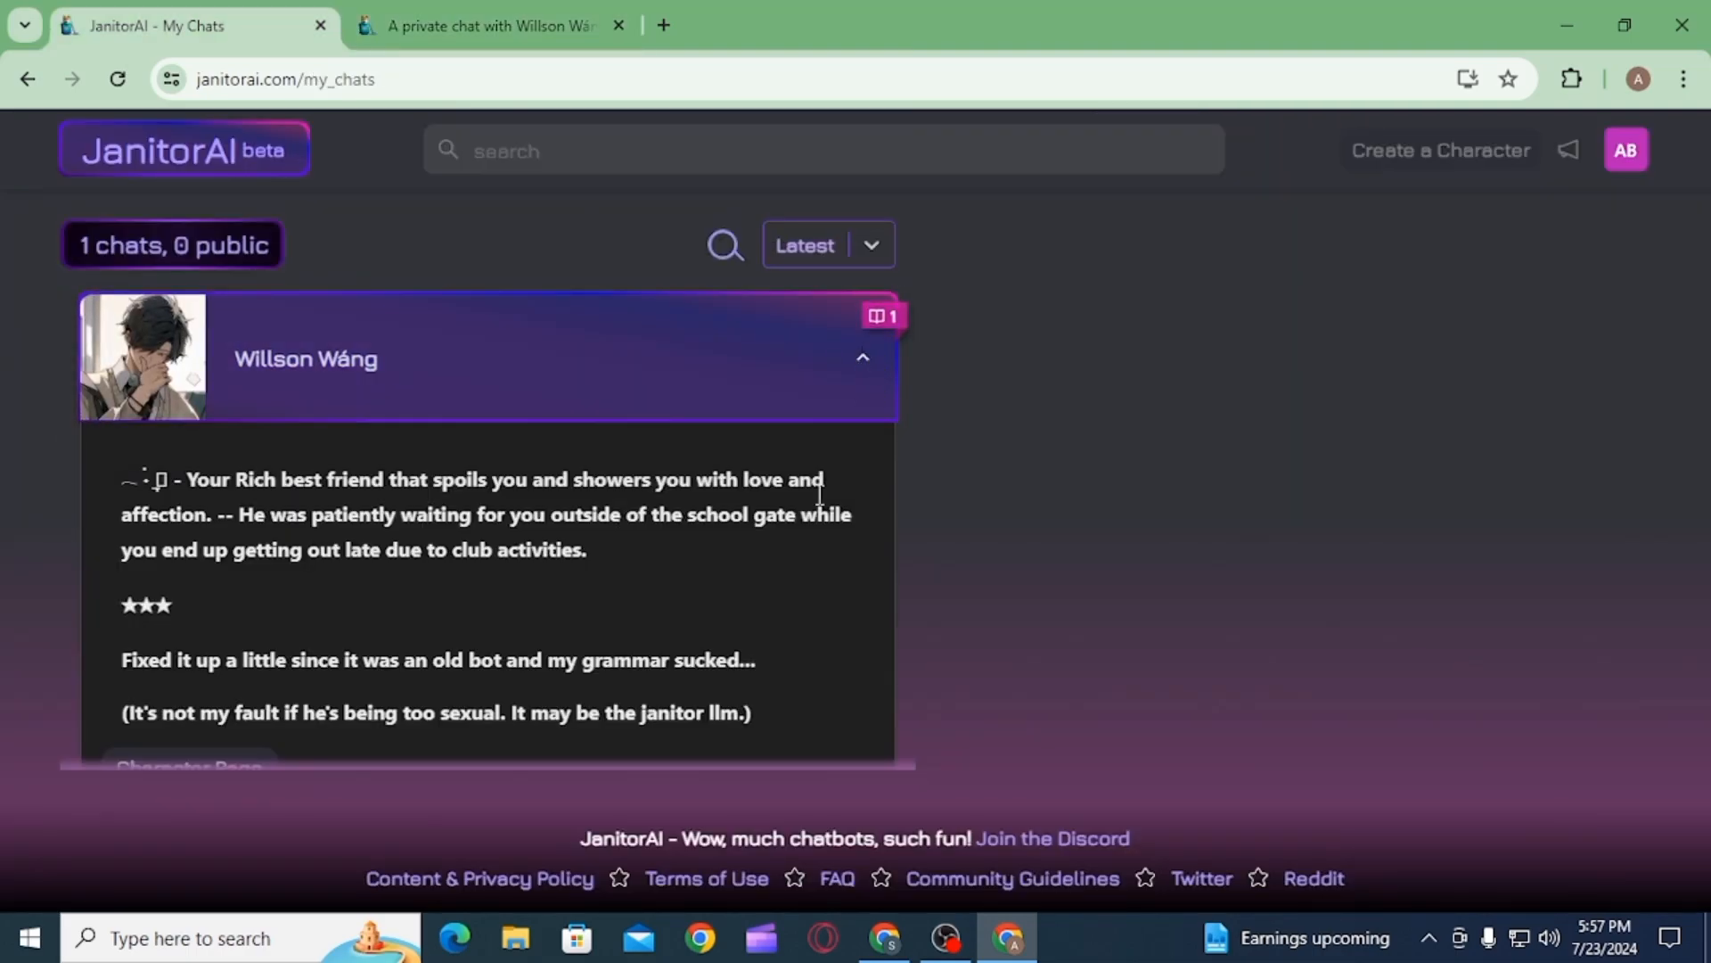
scroll("down", 3)
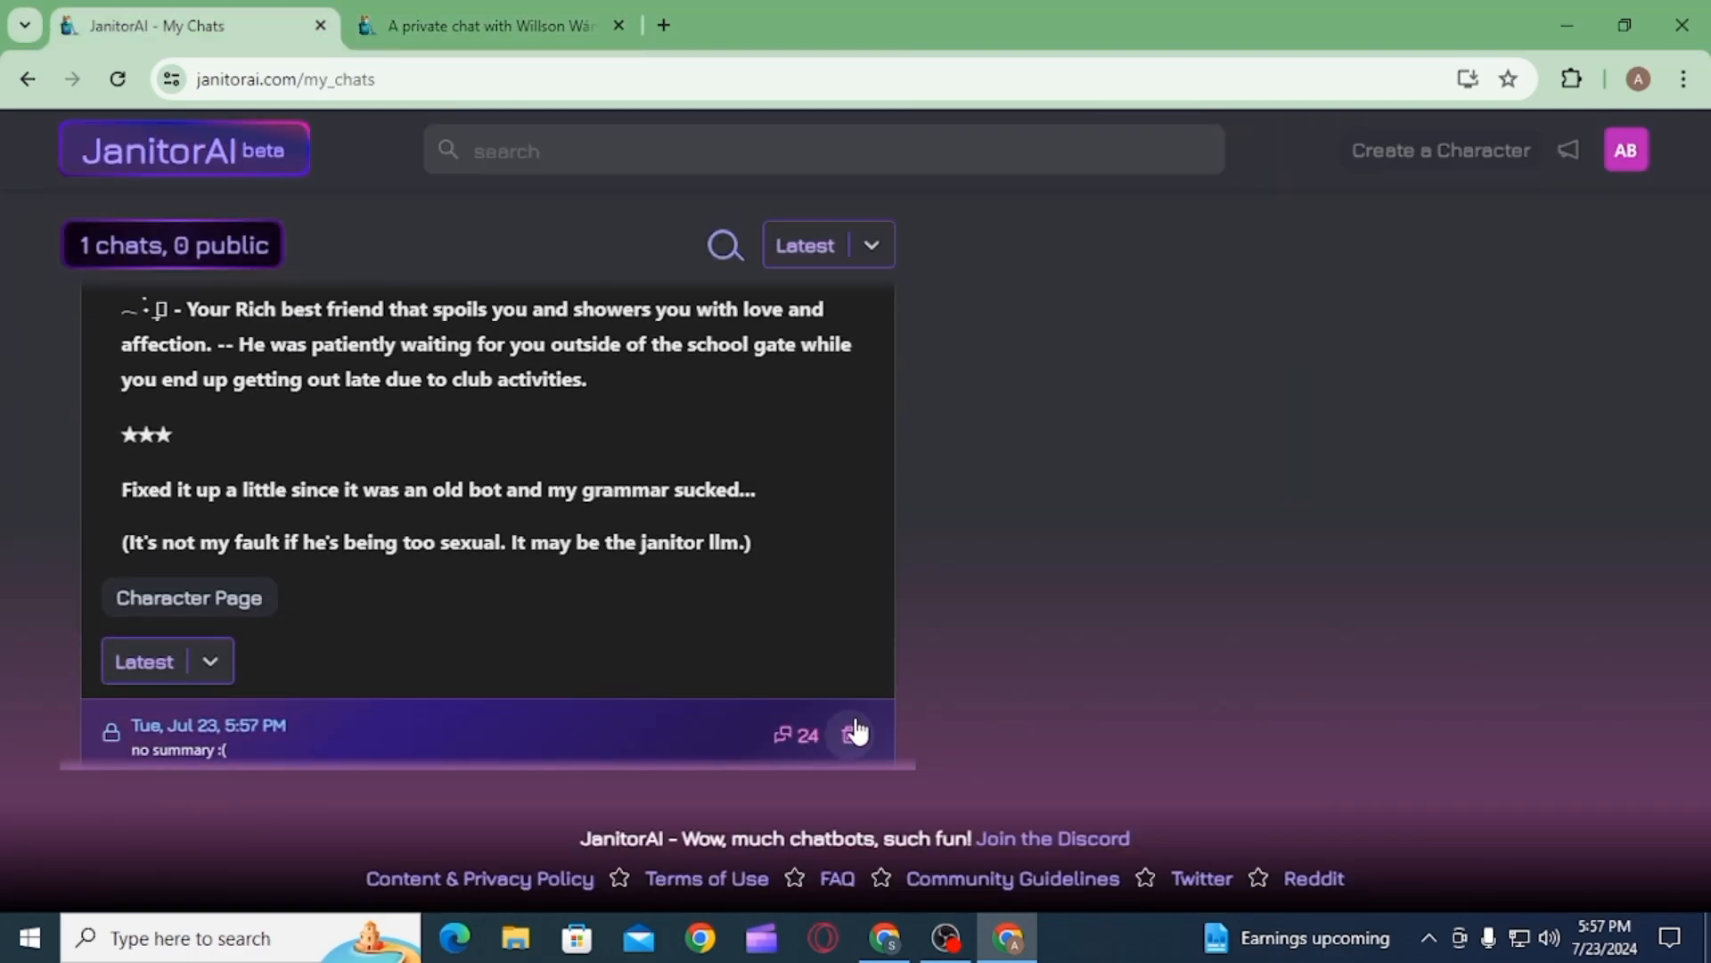
left_click(851, 734)
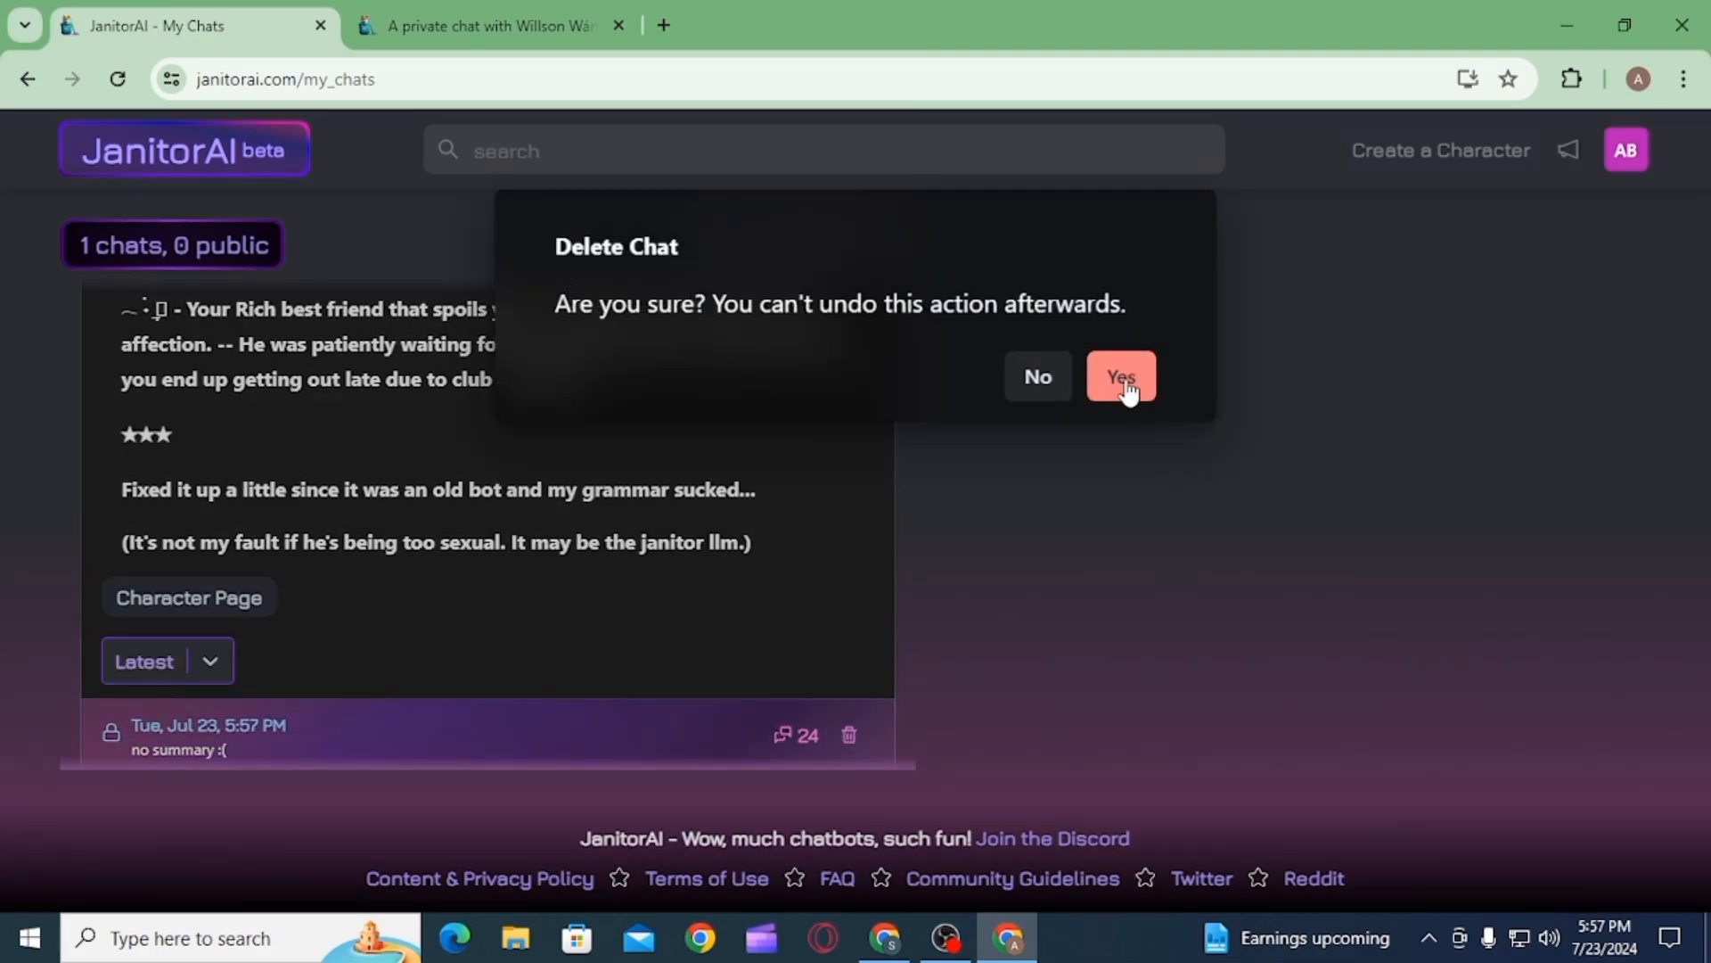
left_click(1120, 376)
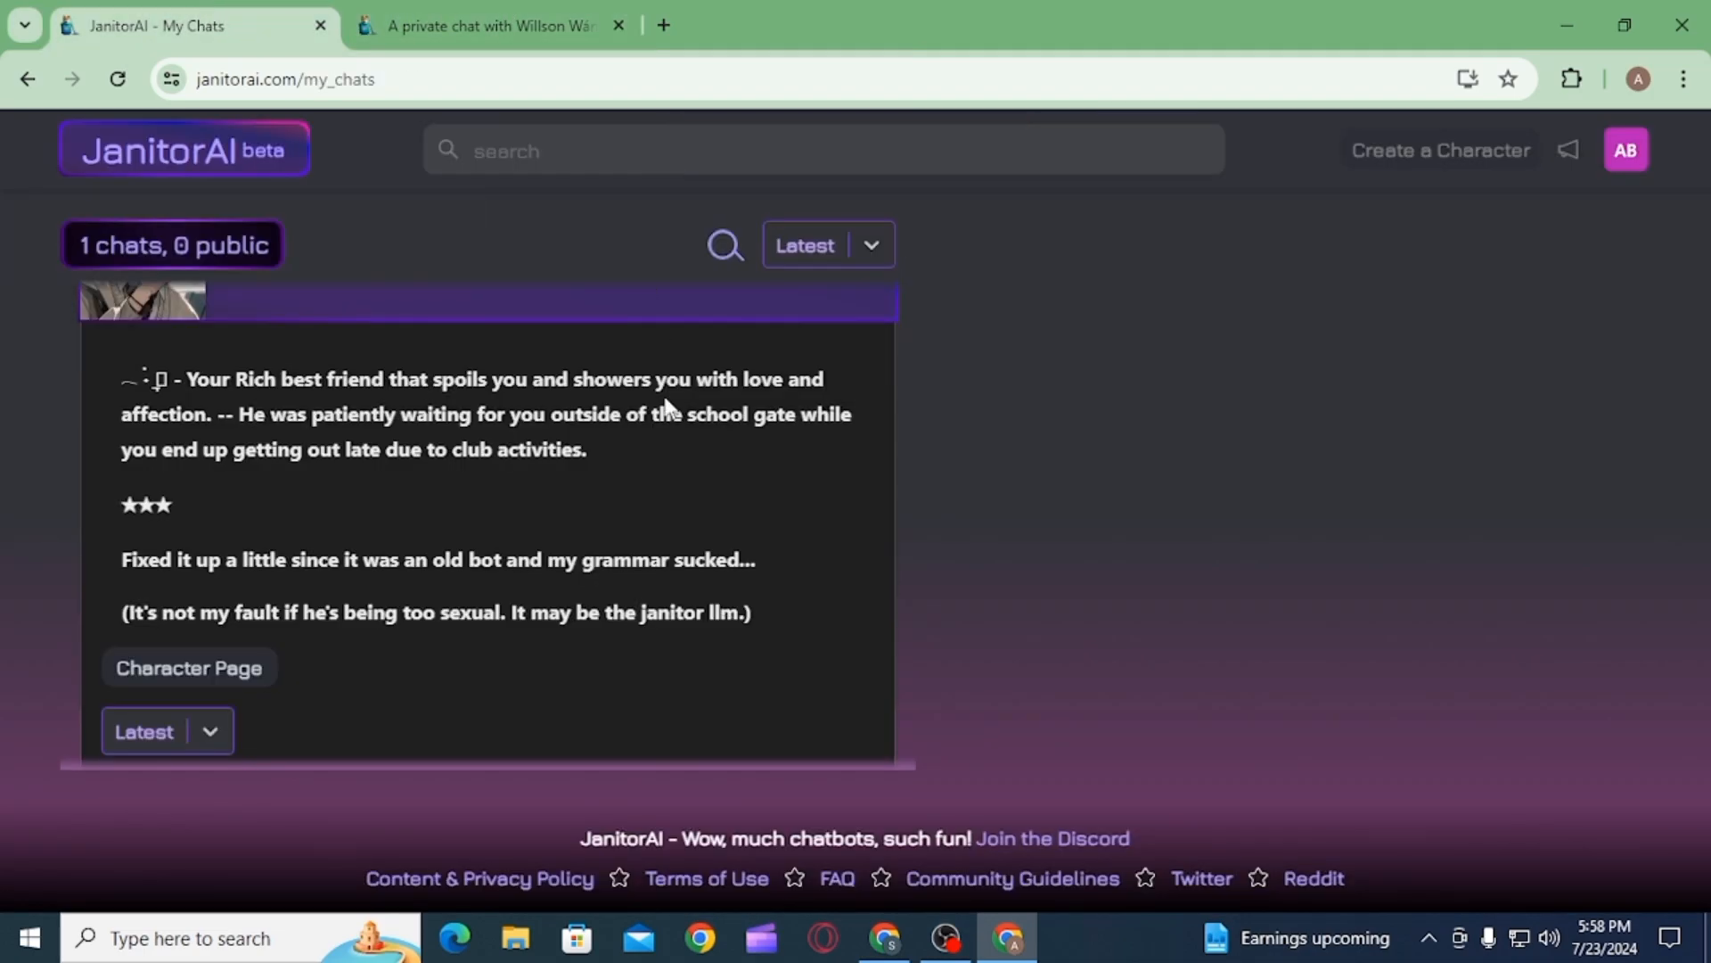
mouse_move(1179, 483)
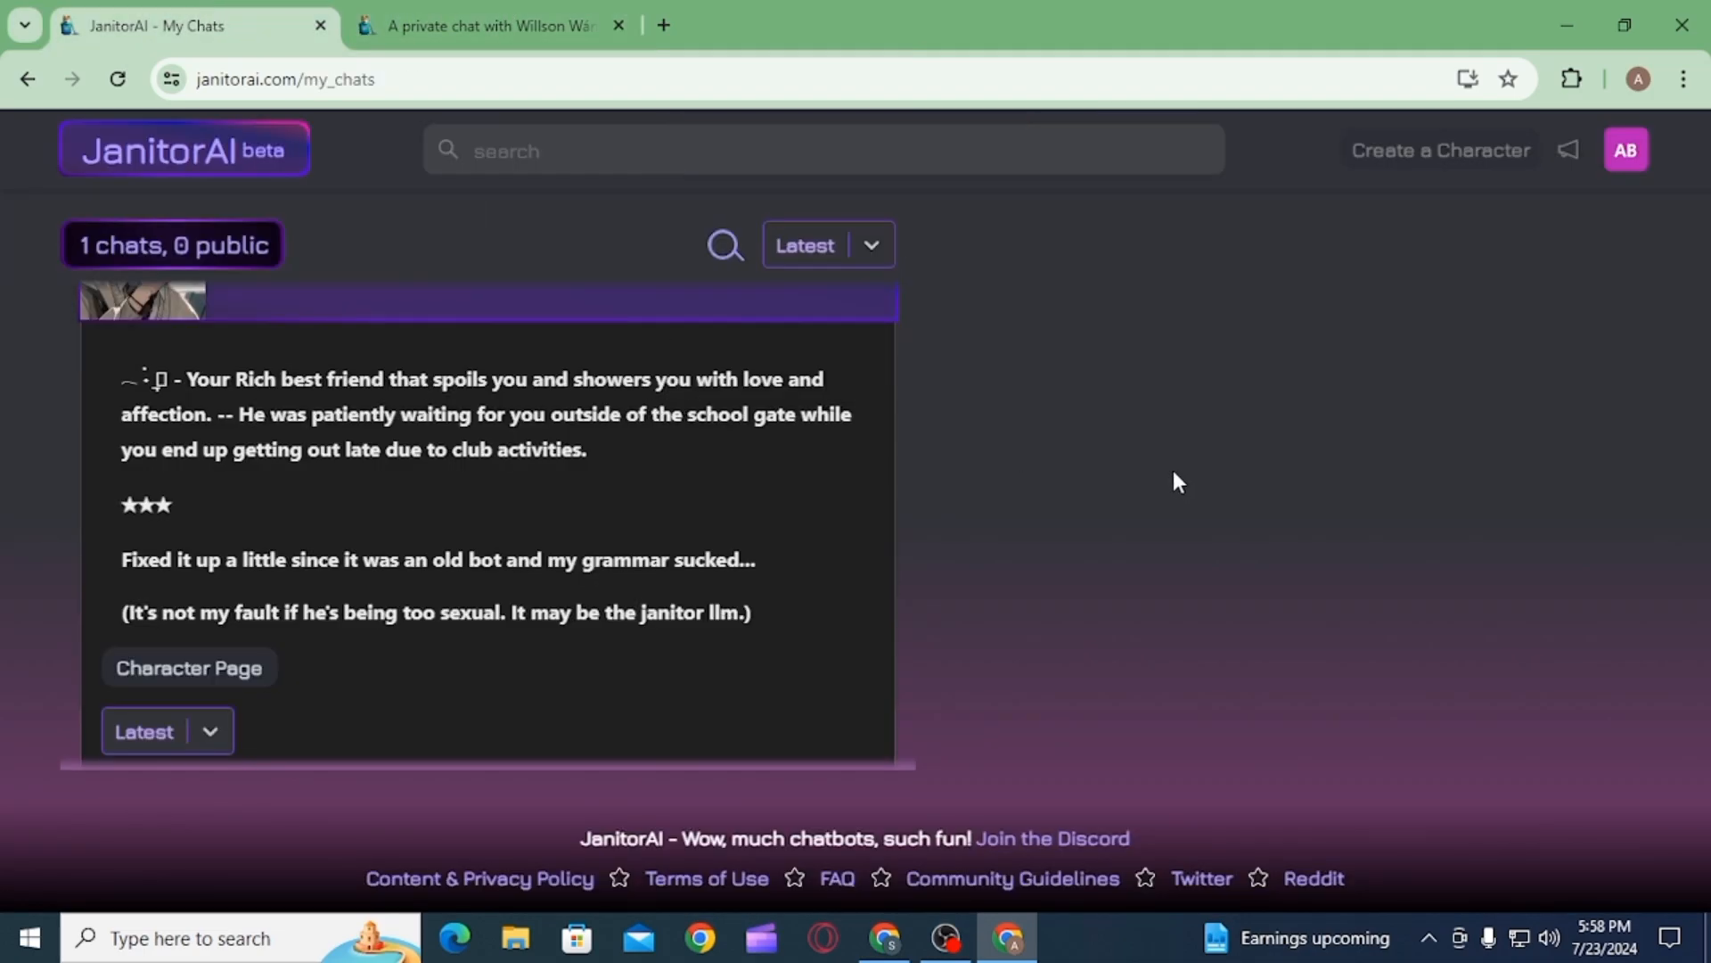